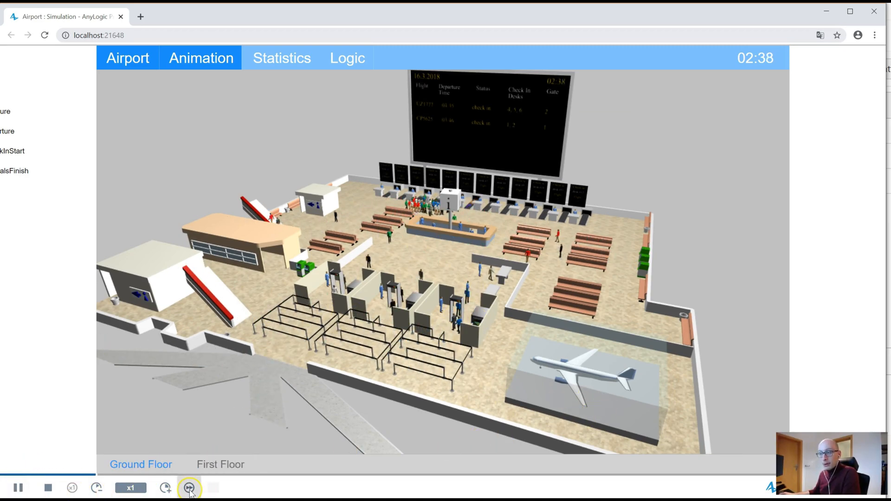
Speed the airport simulation up to x2, pause it, then resume the run
left_click(190, 488)
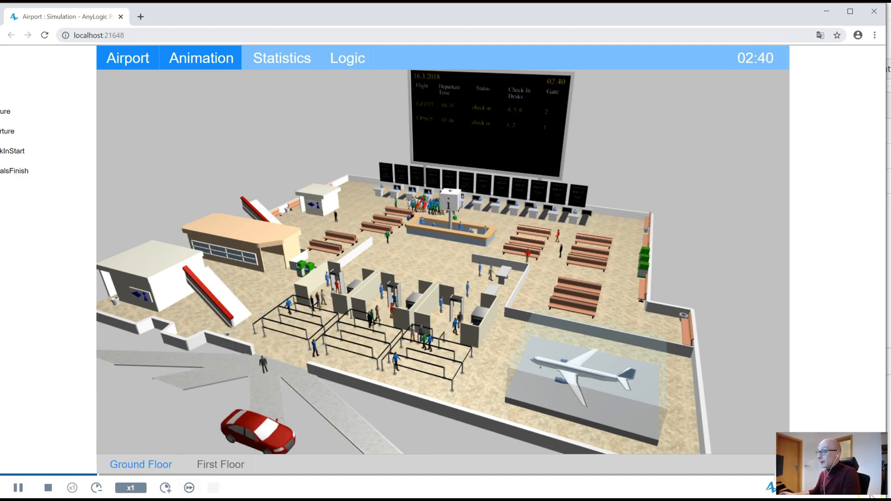
left_click(165, 488)
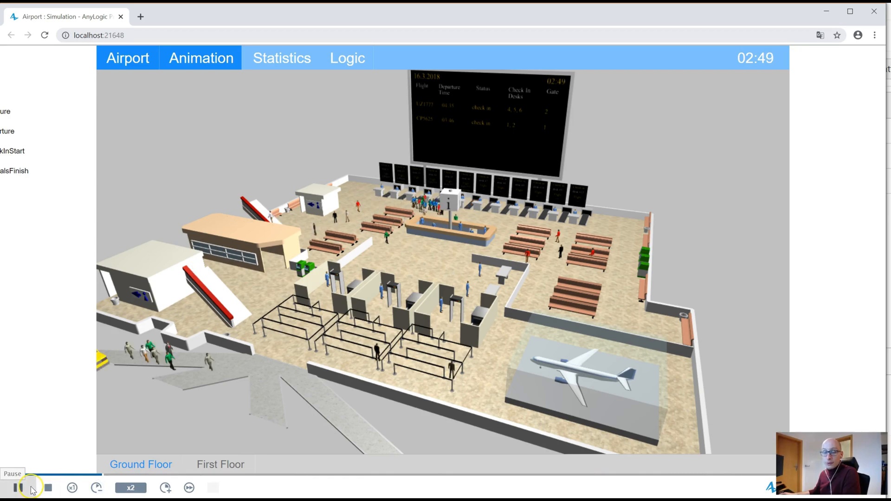
left_click(19, 488)
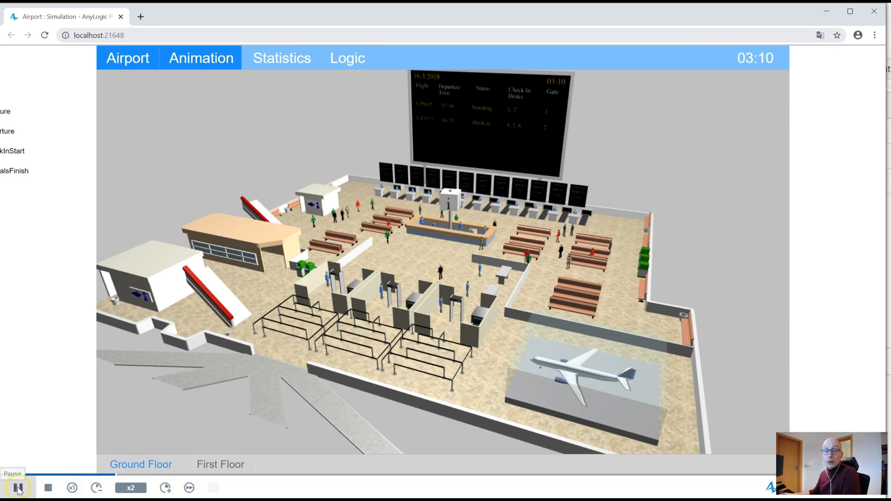
left_click(17, 488)
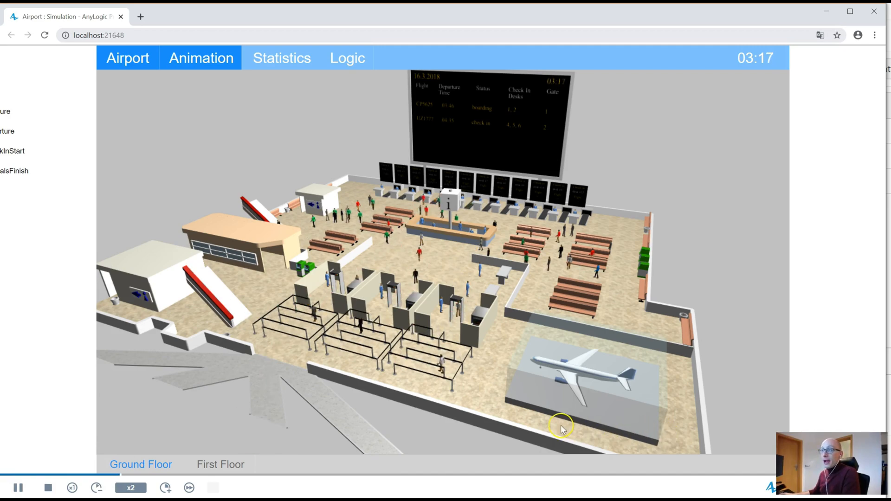
key("alt+tab")
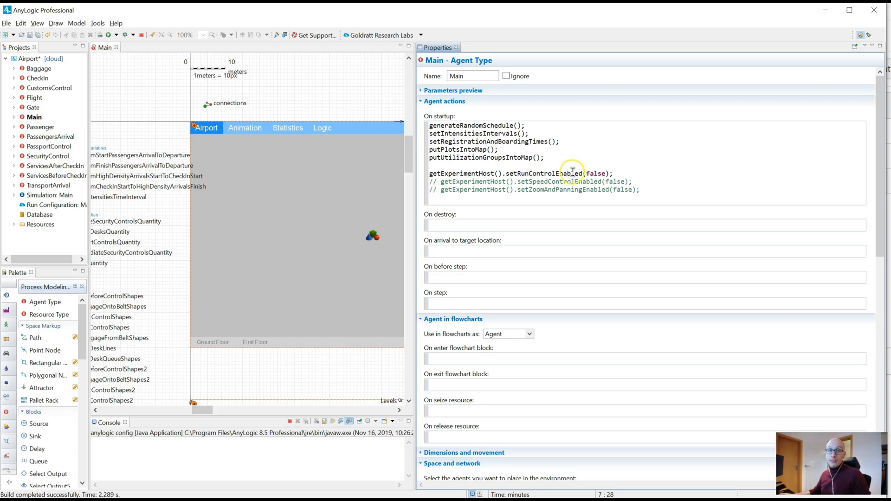
Uncomment setRunControlEnabled(false) and setSpeedControlEnabled(false) in Main's On startup code
double_click(596, 173)
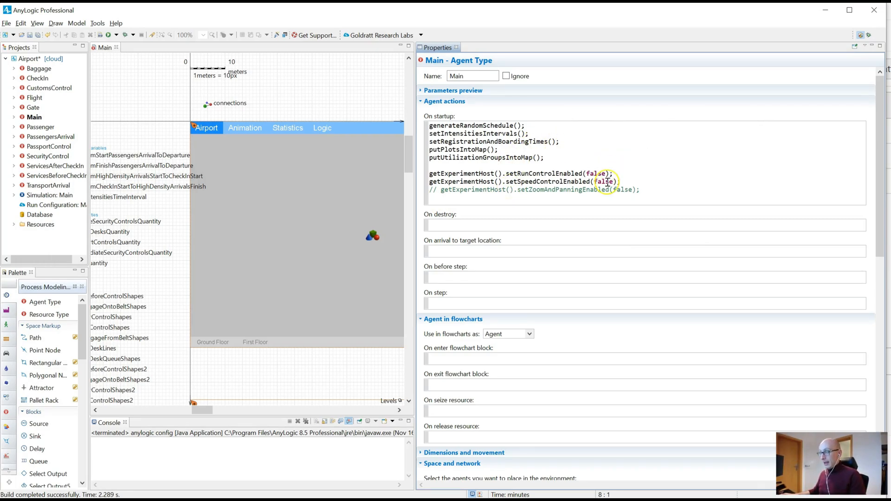
double_click(605, 182)
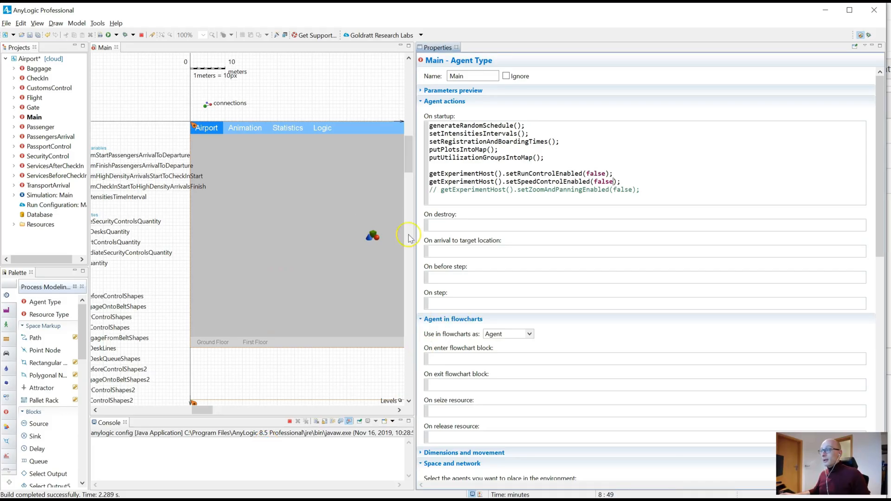
left_click(50, 195)
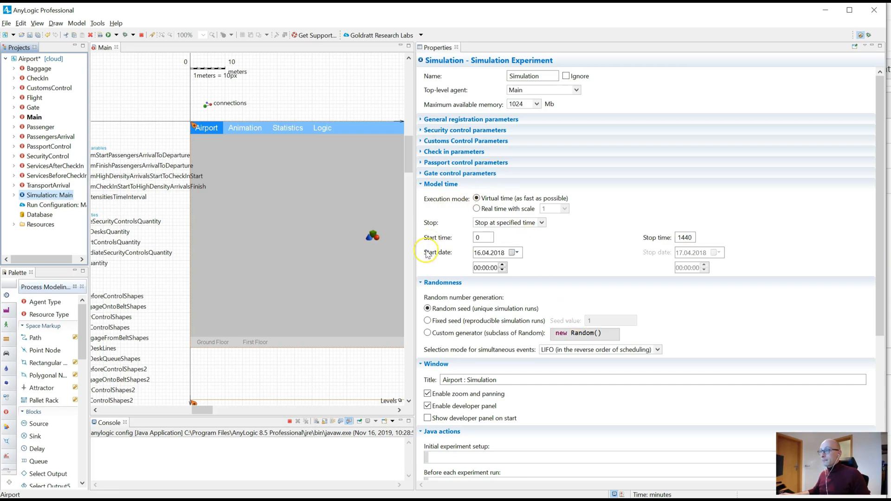
mouse_move(439, 378)
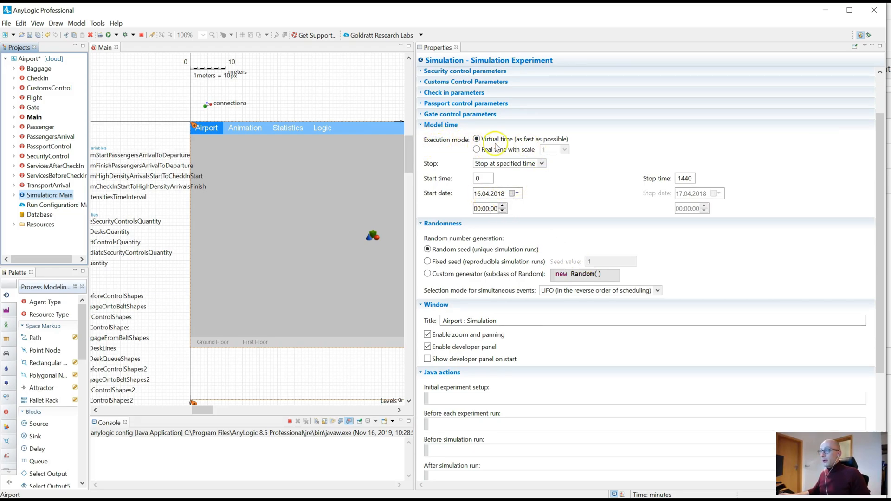
left_click(107, 35)
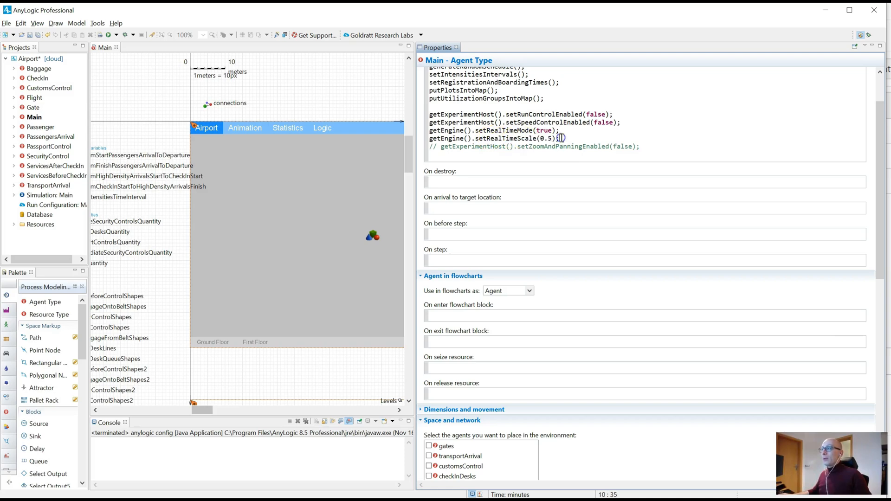
Launch the airport model with the real-time, 0.5-scale startup code
left_click(535, 140)
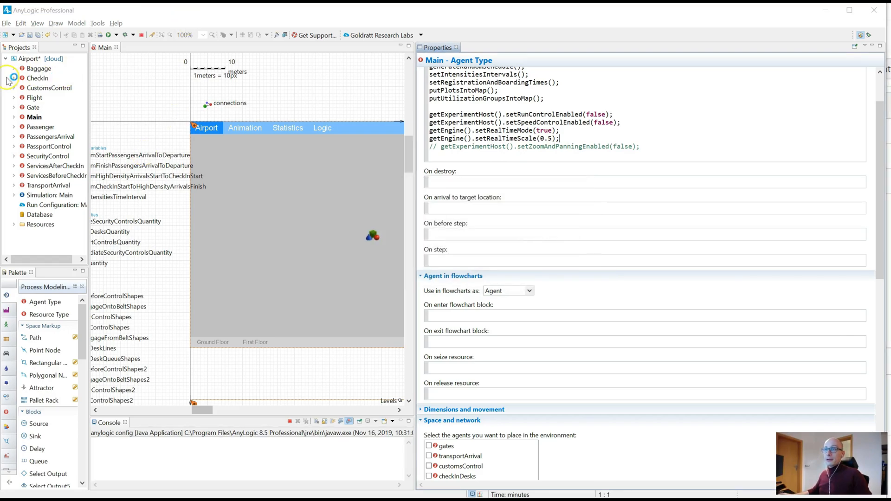
left_click(104, 35)
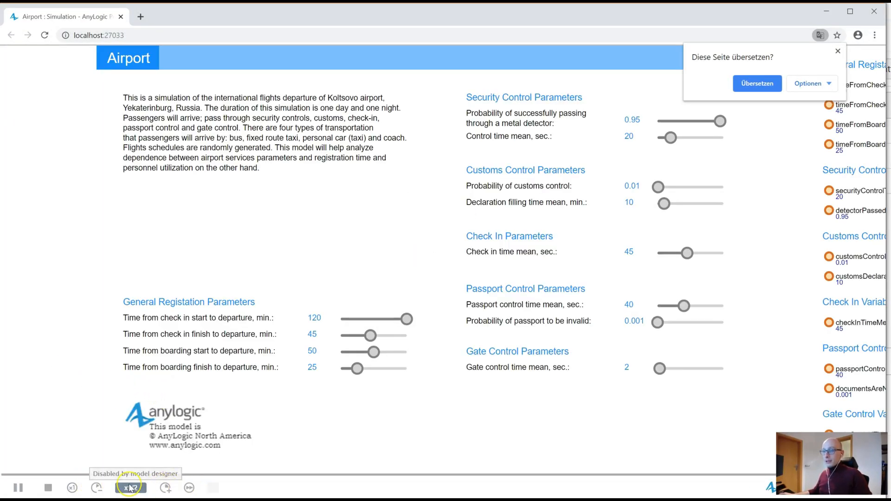
Try the locked speed control, then start the airport run at x1/2
left_click(200, 58)
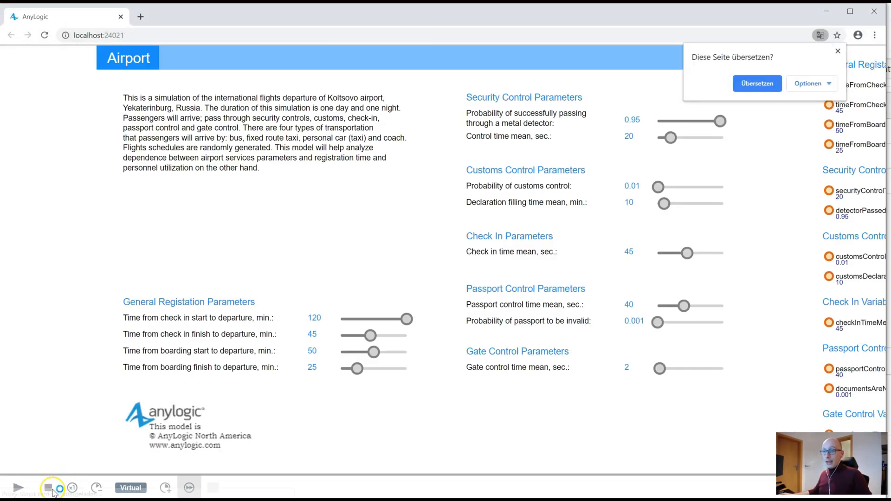
left_click(18, 487)
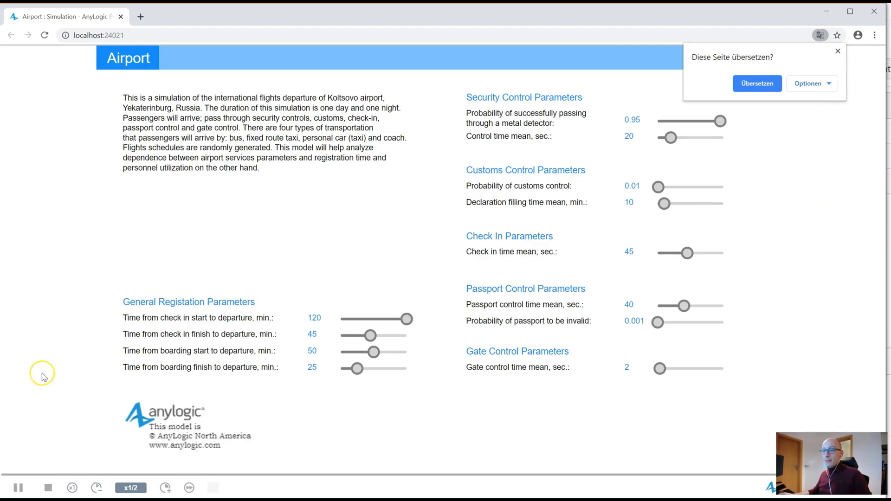
left_click(200, 57)
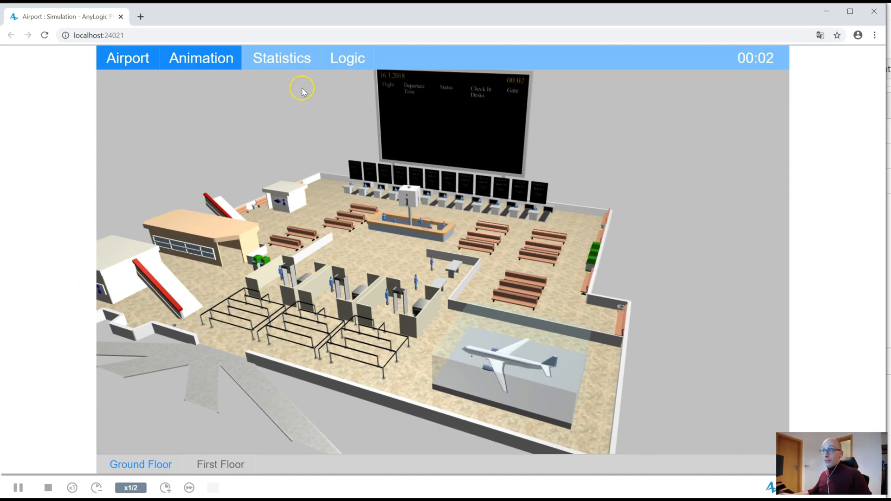
View the Statistics page, then the passenger-processing Logic flowchart
left_click(281, 58)
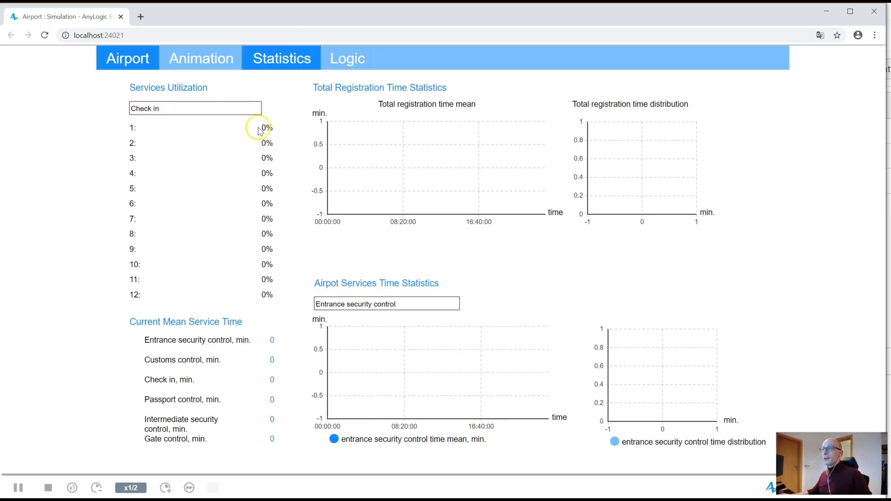
left_click(348, 58)
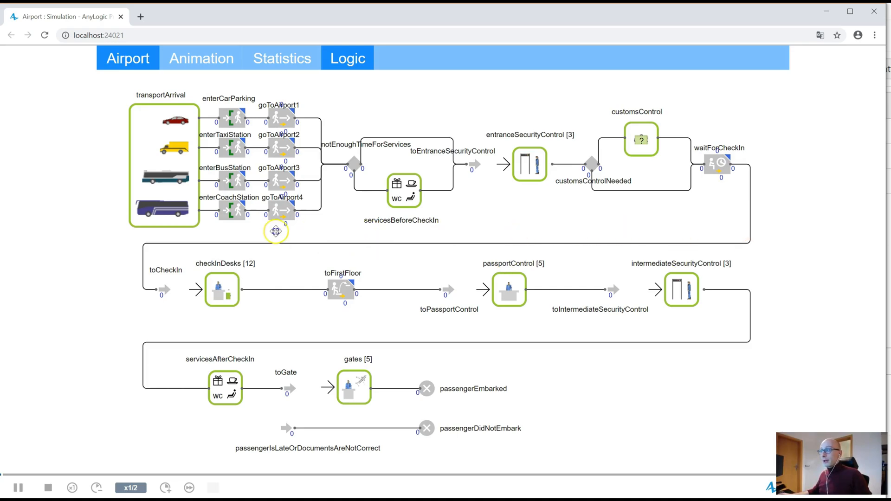
mouse_move(341, 232)
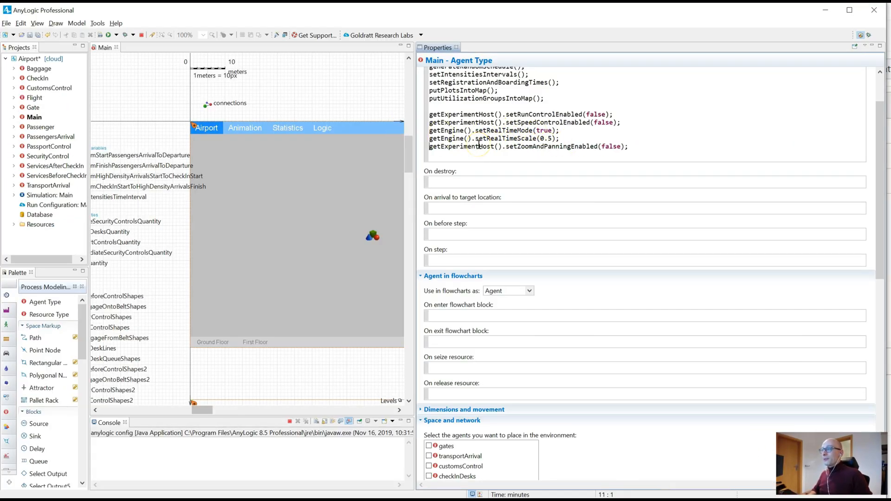
Select Simulation: Main and review its window Title and zoom setting
left_click(51, 195)
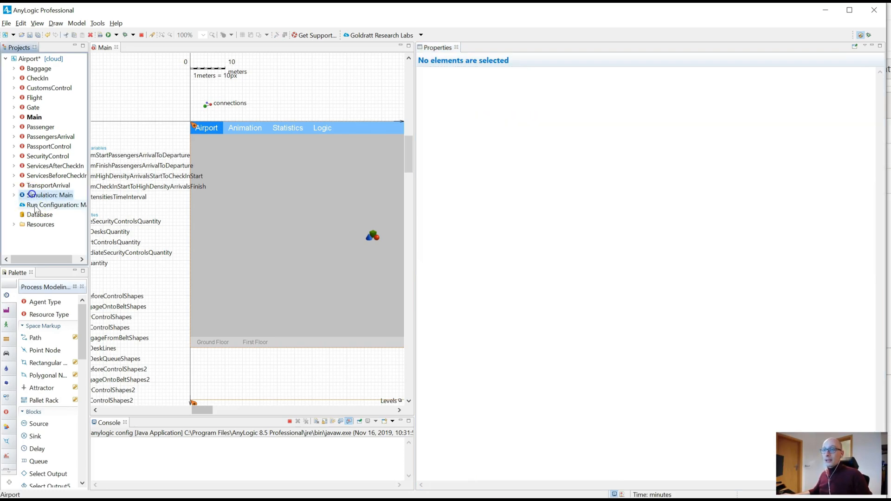
left_click(51, 195)
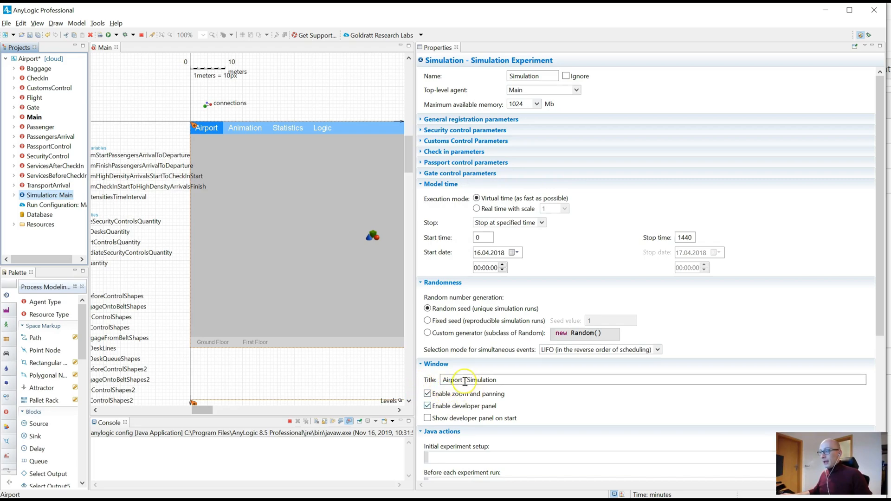
left_click(428, 393)
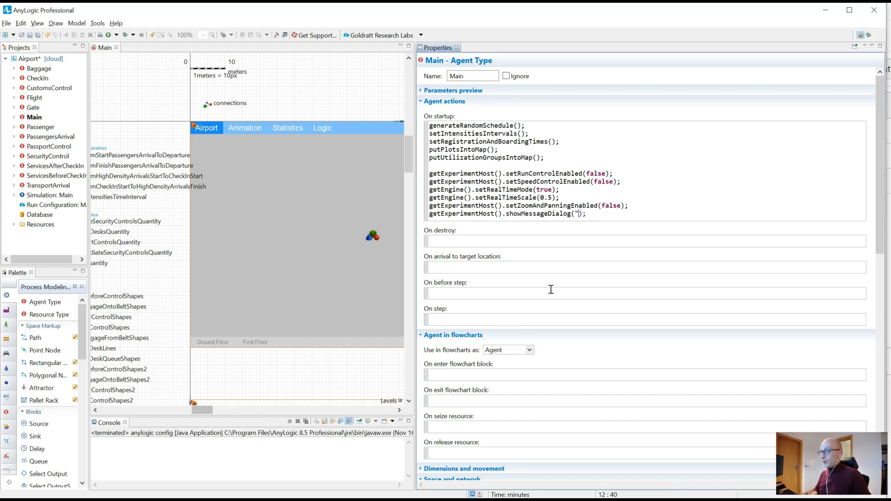
Add a placeholder showMessageDialog call to On startup, test-run, then select the call
type("sfsdfdswfd")
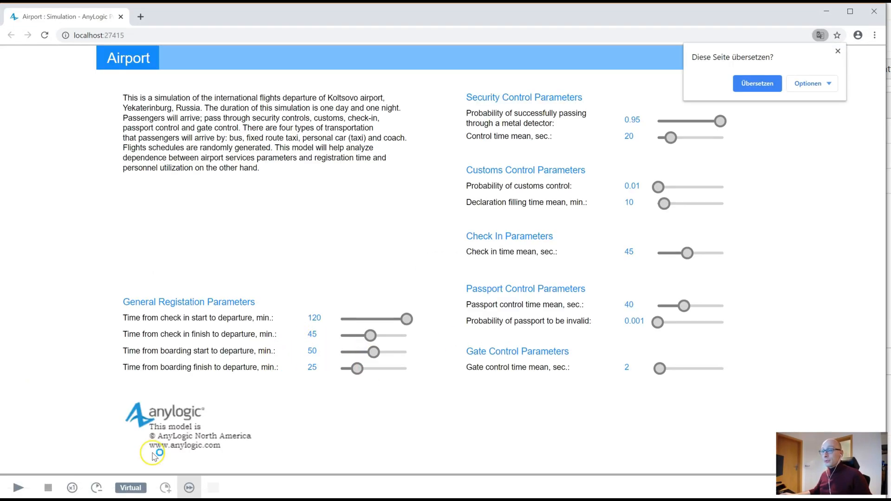
left_click(18, 488)
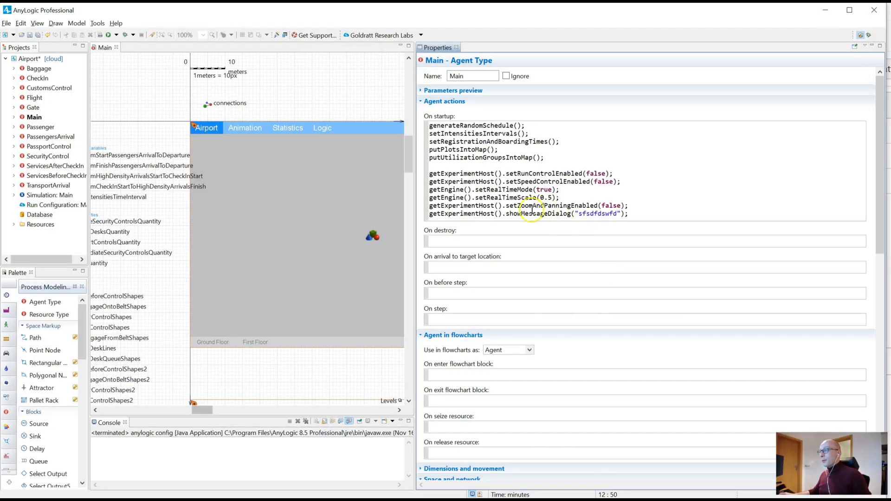
double_click(539, 213)
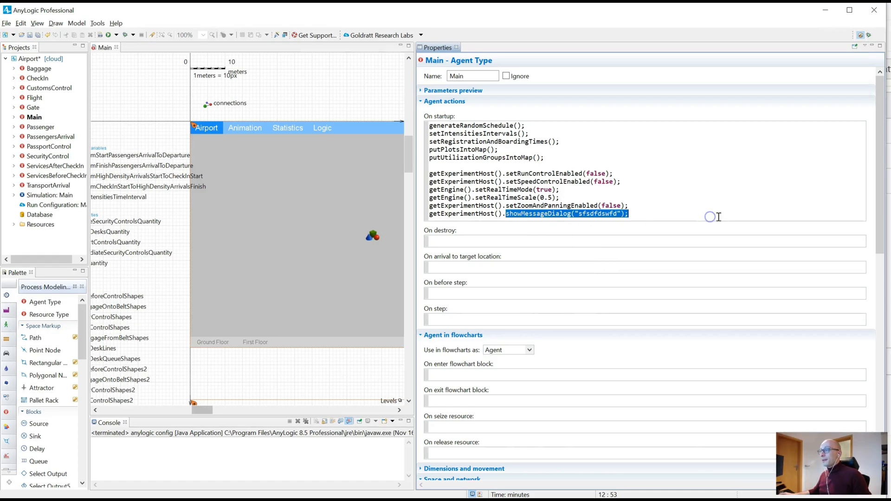